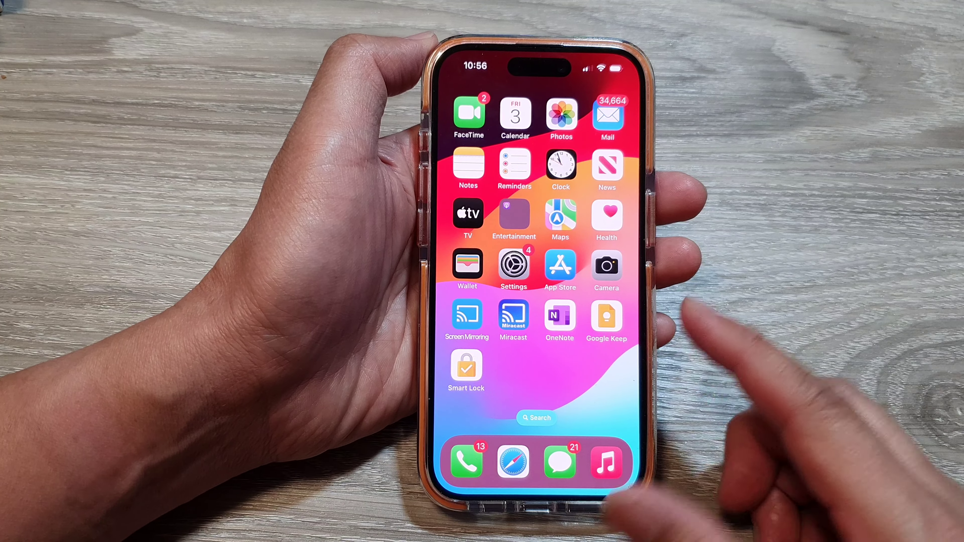
# - Start a new iCloud Mail rule named 'Block Spam' and show its message-condition choices
pyautogui.click(514, 267)
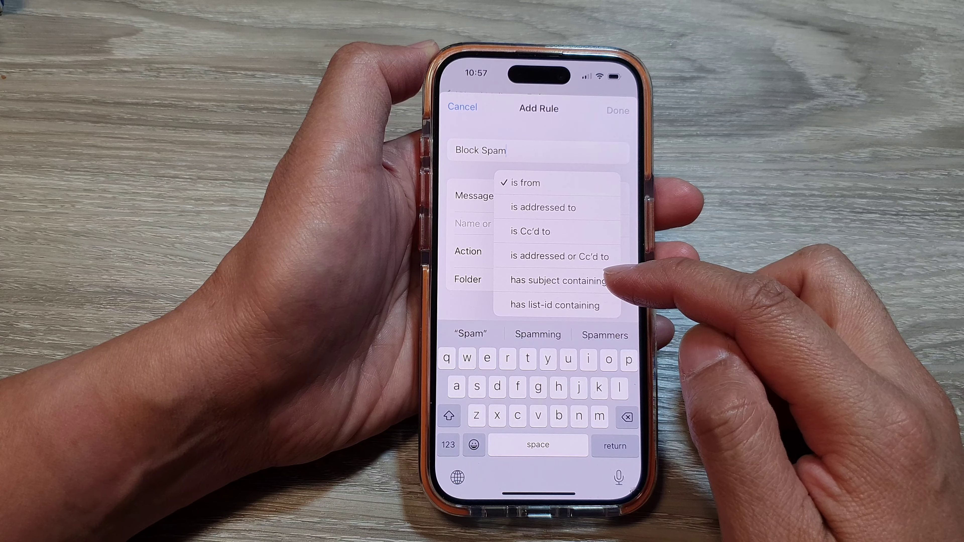
# - Match messages with subject containing 'Shopping', move them to Trash, and save Block Spam
pyautogui.click(558, 280)
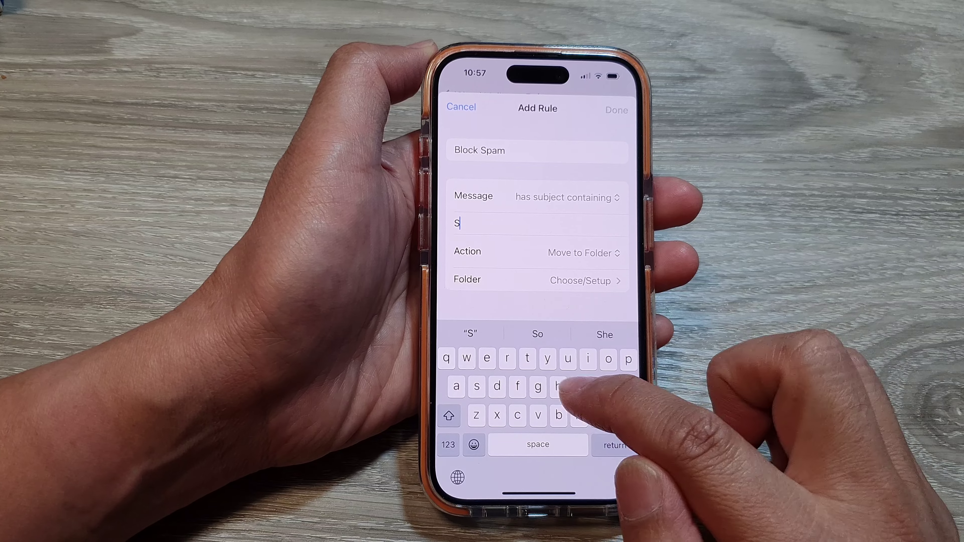
pyautogui.write('hopping')
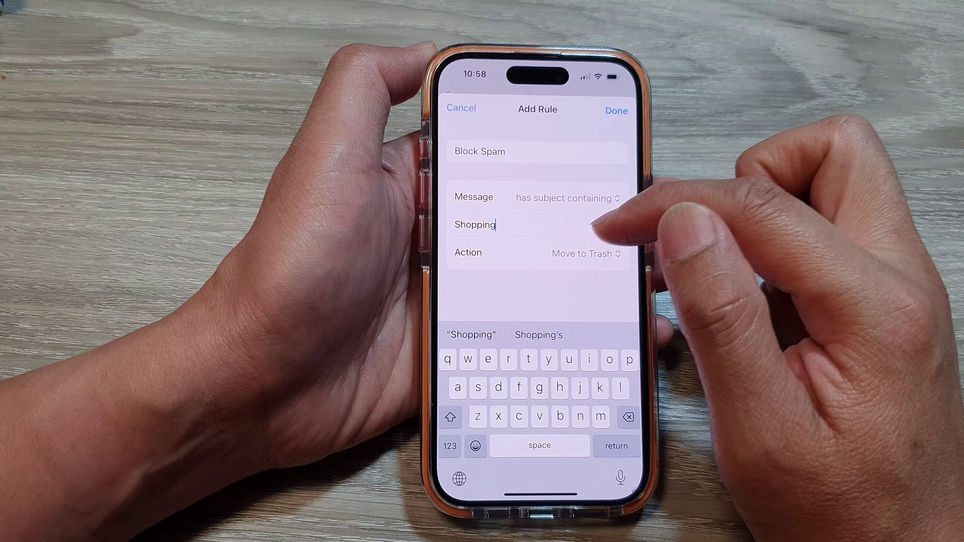
pyautogui.click(618, 110)
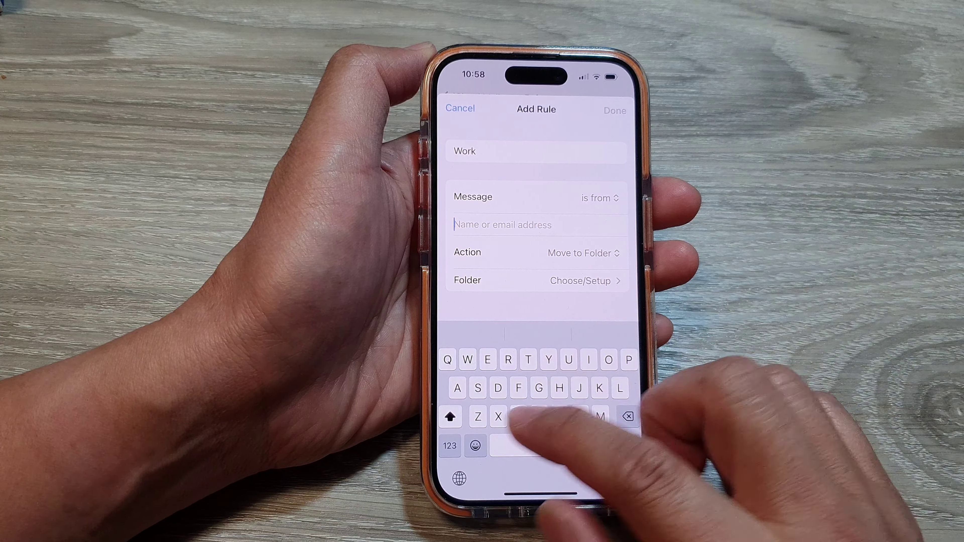
pyautogui.write('@itjungles.com')
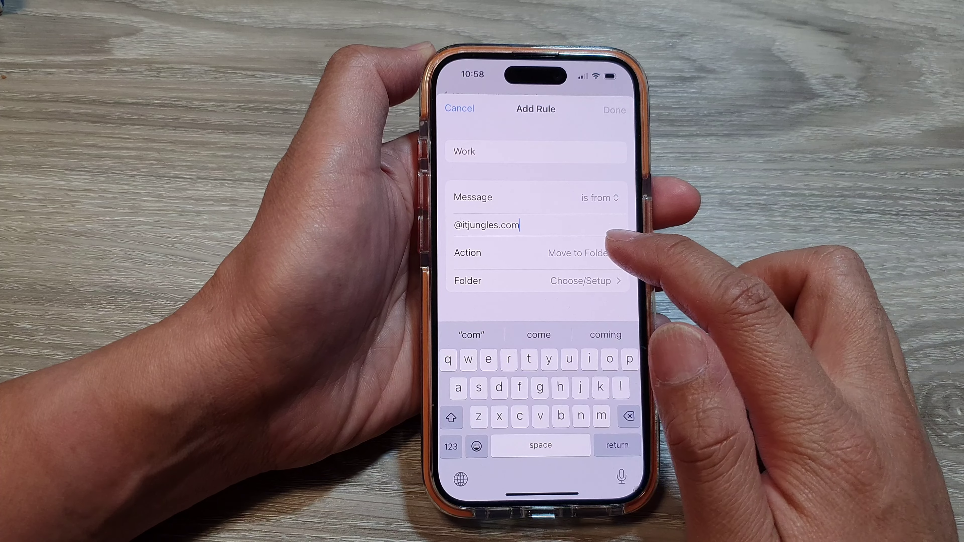
pyautogui.click(585, 253)
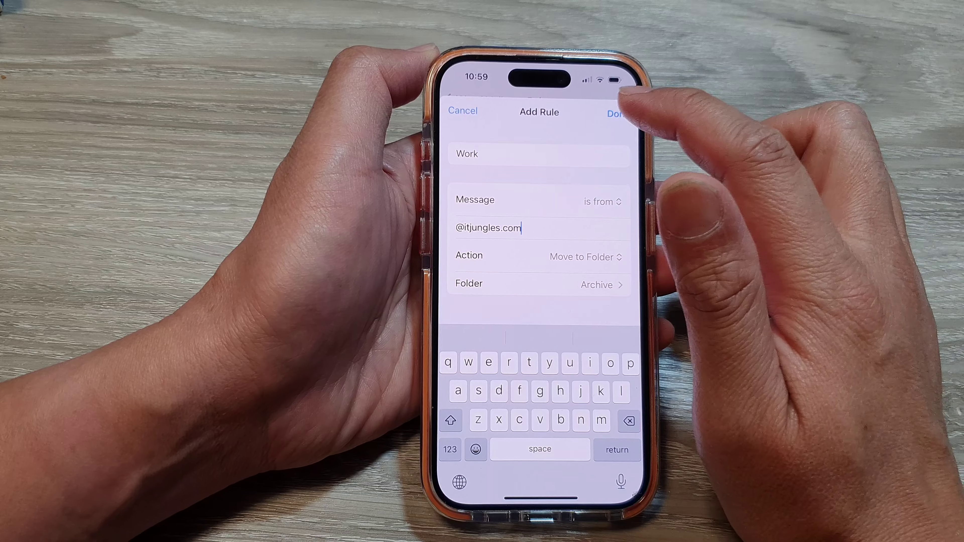
# - Move matched Work mail to the Archive folder and save the rule
pyautogui.click(615, 113)
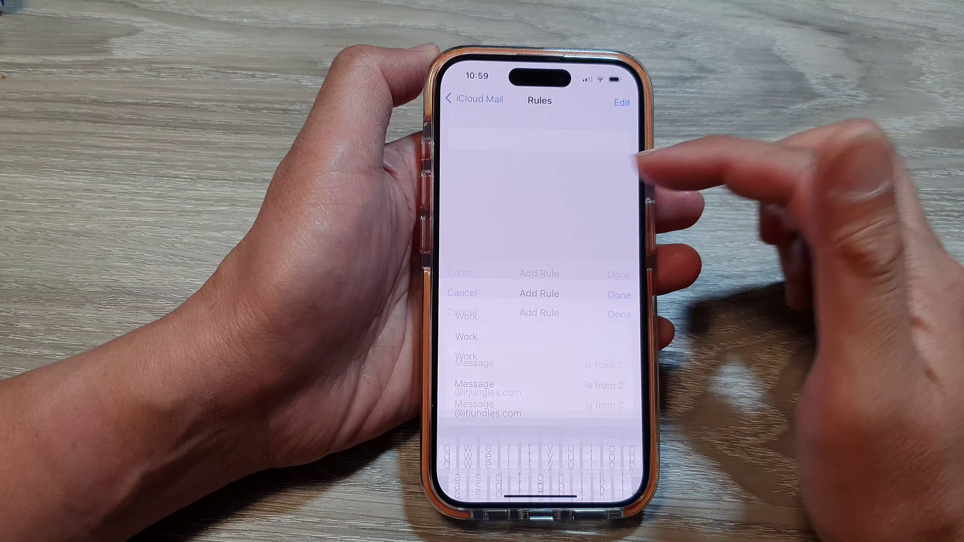